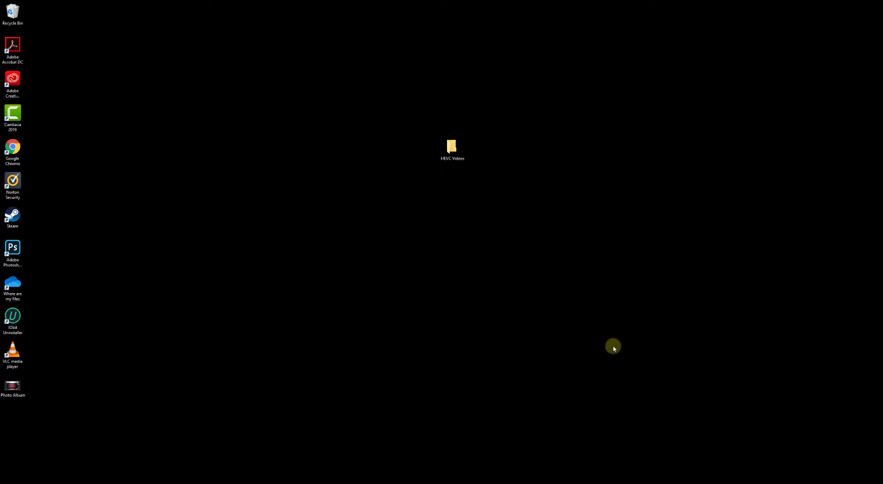
{"action": "mouse_move", "coordinate": [492, 420]}
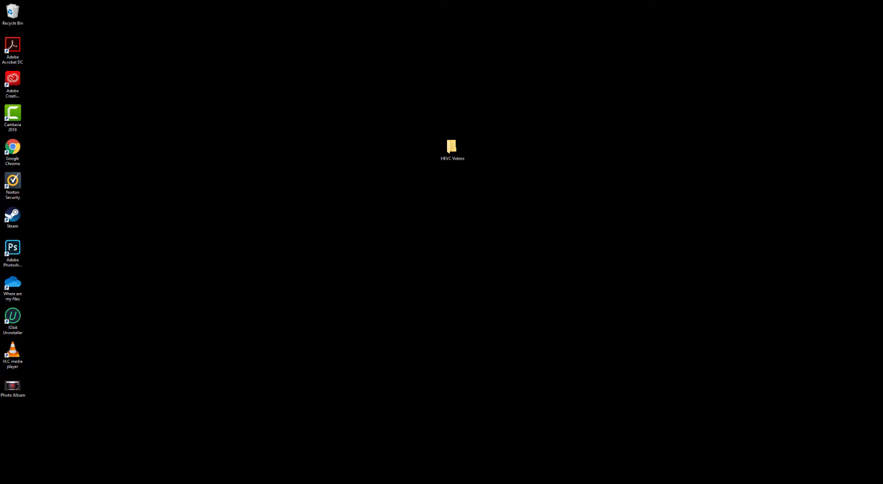
Step: Search Windows for 'vlc' to find VLC media player
{"action": "left_click", "coordinate": [5, 479]}
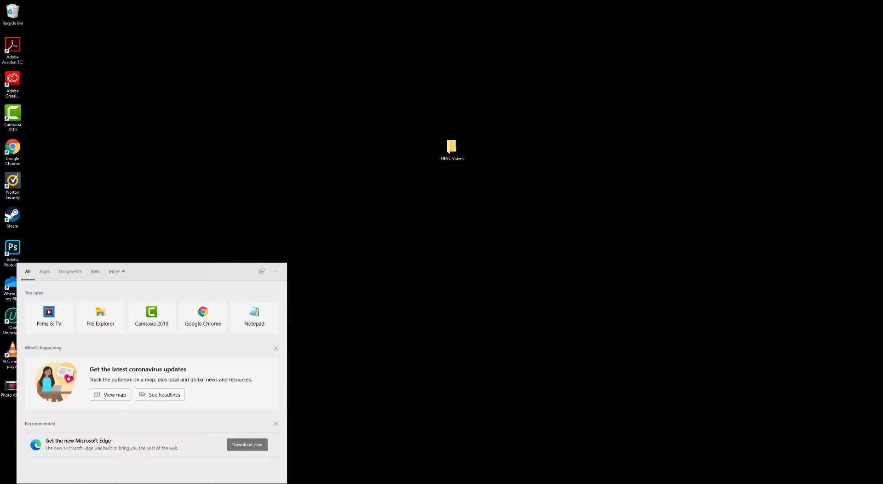
{"action": "type", "text": "vlc"}
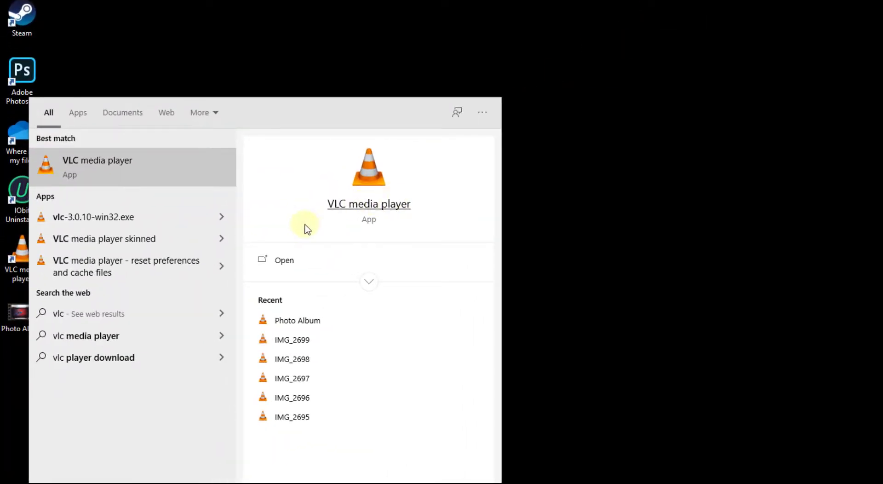
{"action": "mouse_move", "coordinate": [371, 186]}
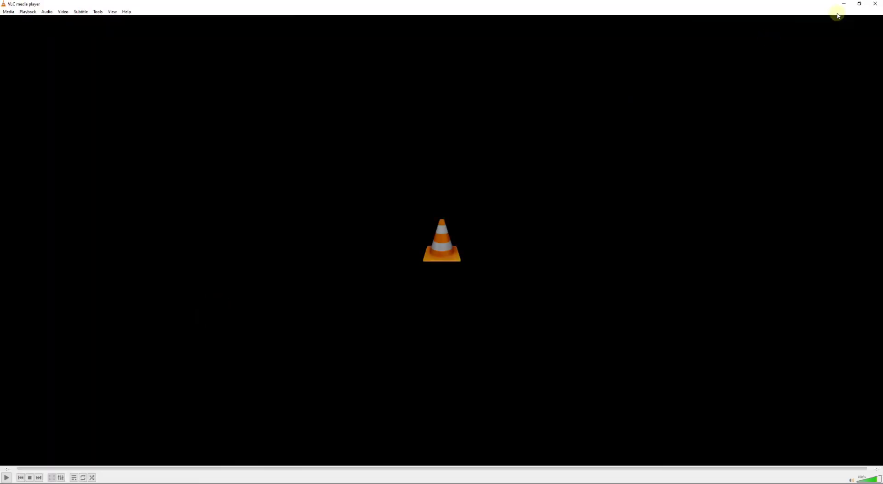
Step: Add IMG_2696.MOV in Convert/Save and choose Convert instead of playing
{"action": "left_click", "coordinate": [8, 11]}
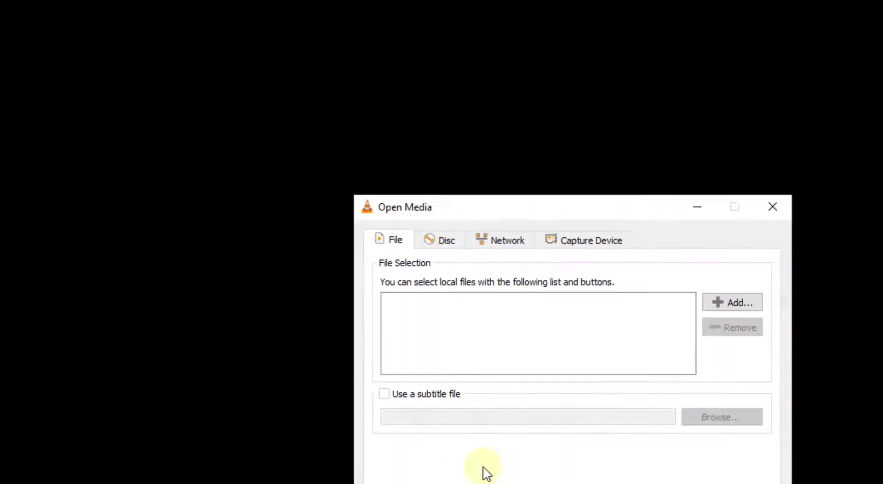
{"action": "left_click", "coordinate": [512, 210]}
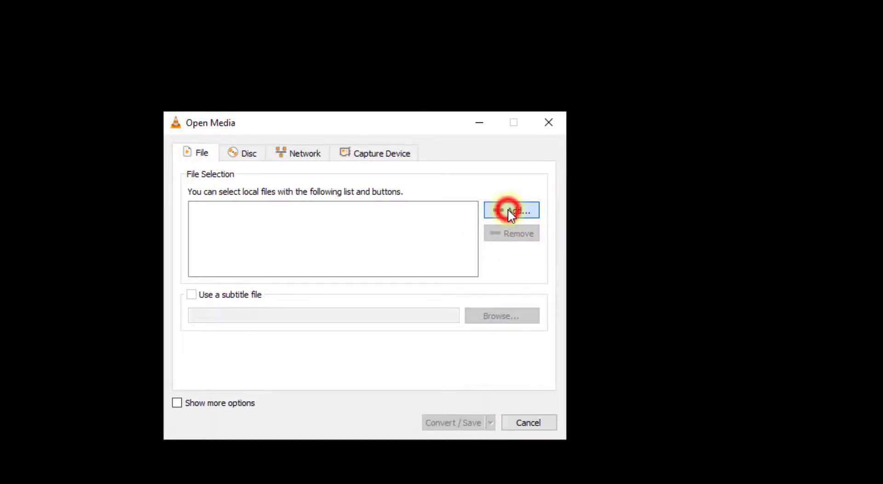
{"action": "left_click", "coordinate": [512, 210]}
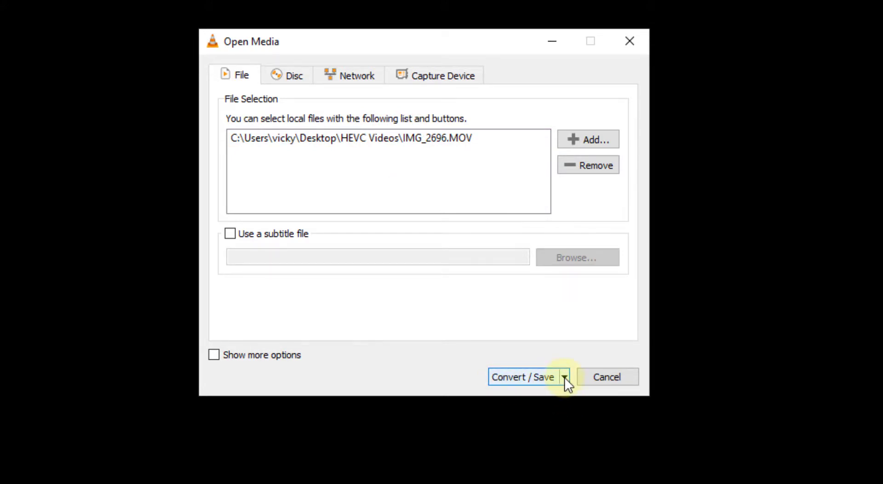
{"action": "left_click", "coordinate": [564, 376]}
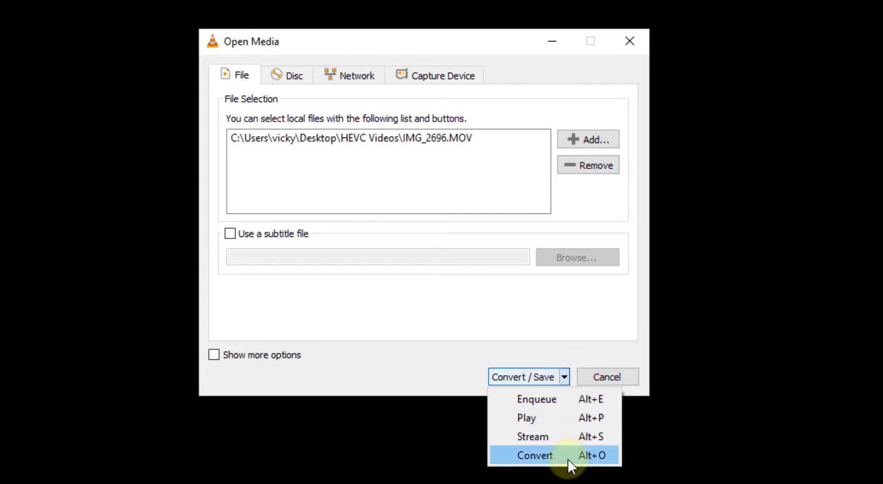
{"action": "mouse_move", "coordinate": [576, 463]}
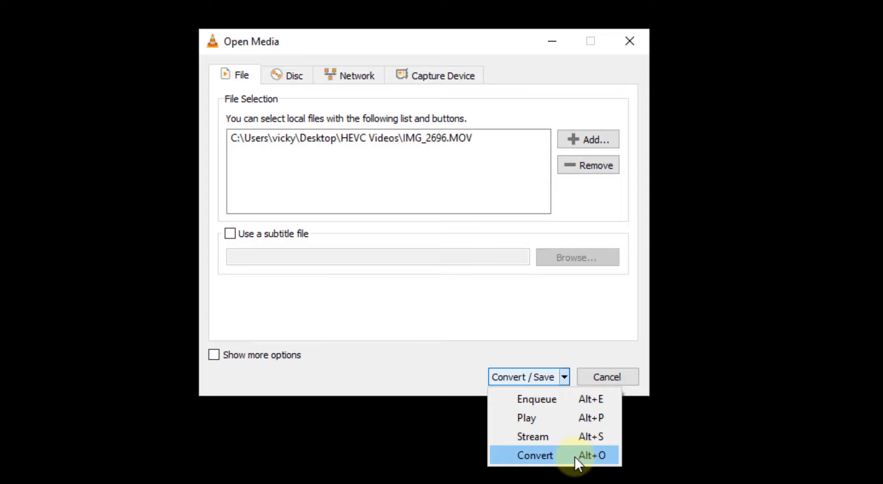
{"action": "left_click", "coordinate": [533, 455]}
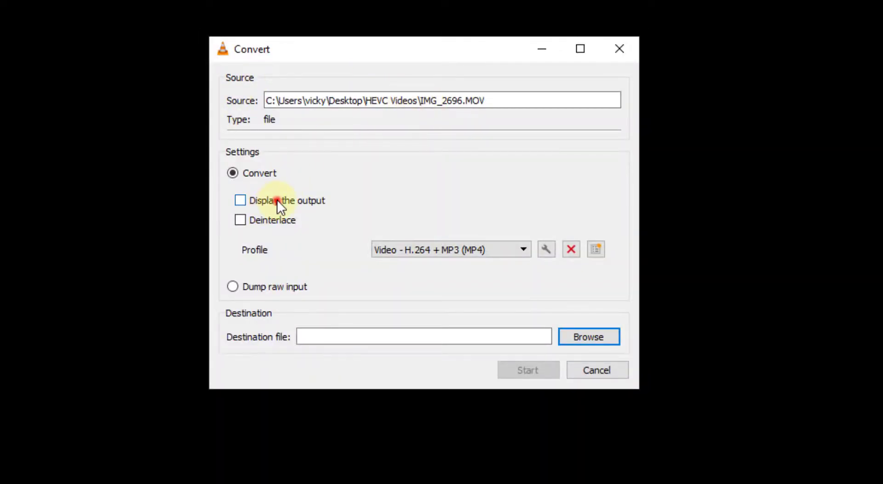
Step: Enable Display the output and review the H.264 + MP3 (MP4) profile's audio settings
{"action": "left_click", "coordinate": [240, 200]}
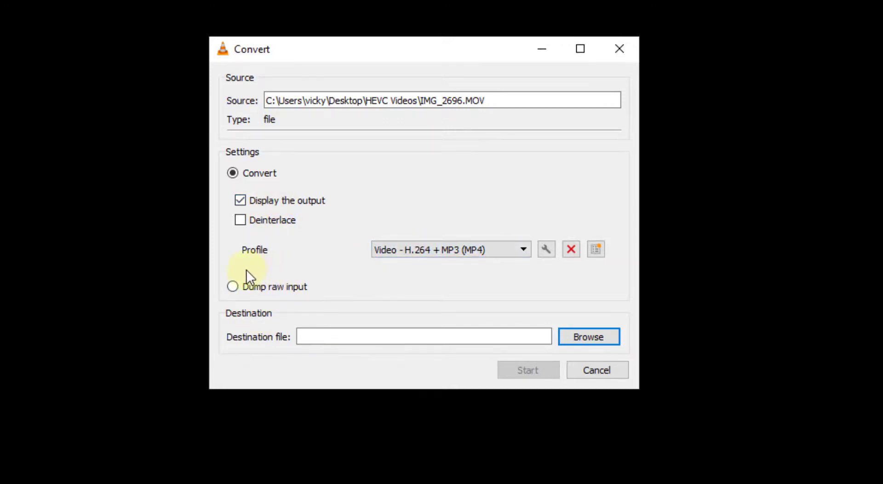
{"action": "left_click", "coordinate": [449, 249]}
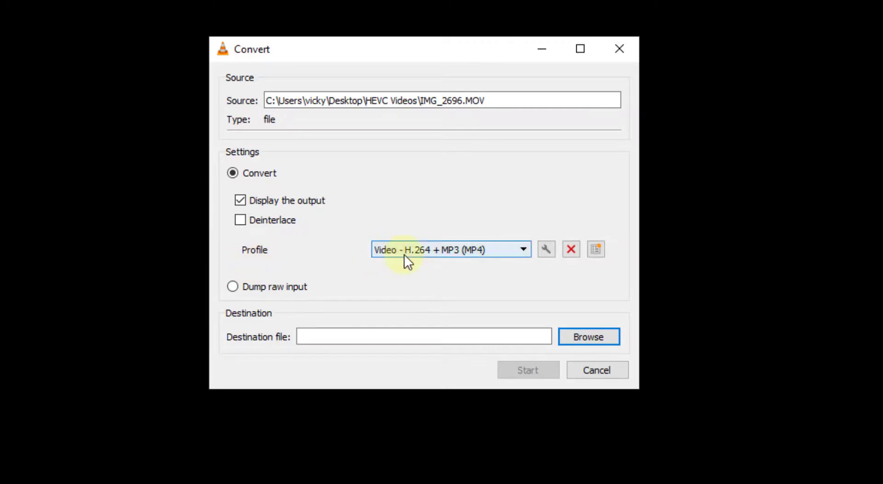
{"action": "mouse_move", "coordinate": [482, 258]}
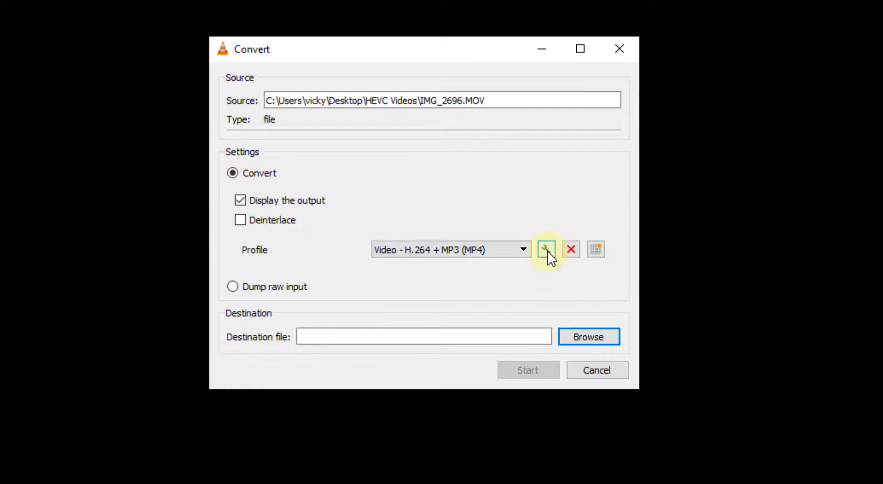
{"action": "left_click", "coordinate": [546, 249]}
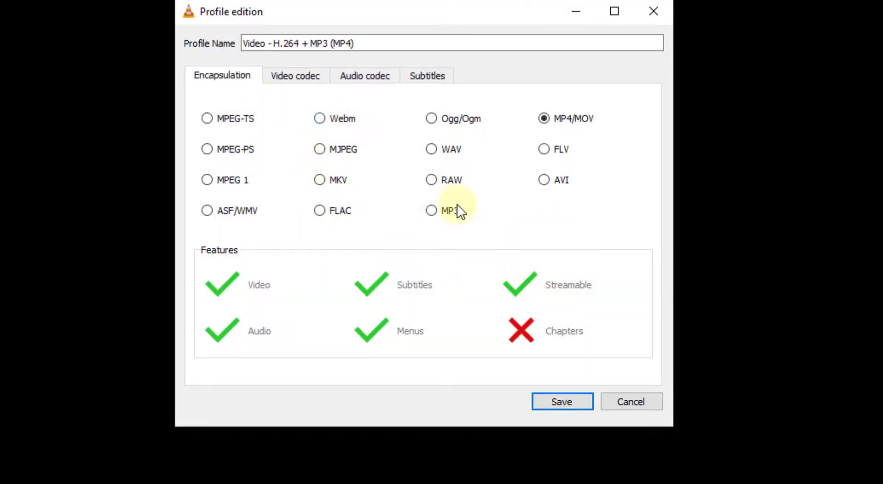
{"action": "mouse_move", "coordinate": [376, 88]}
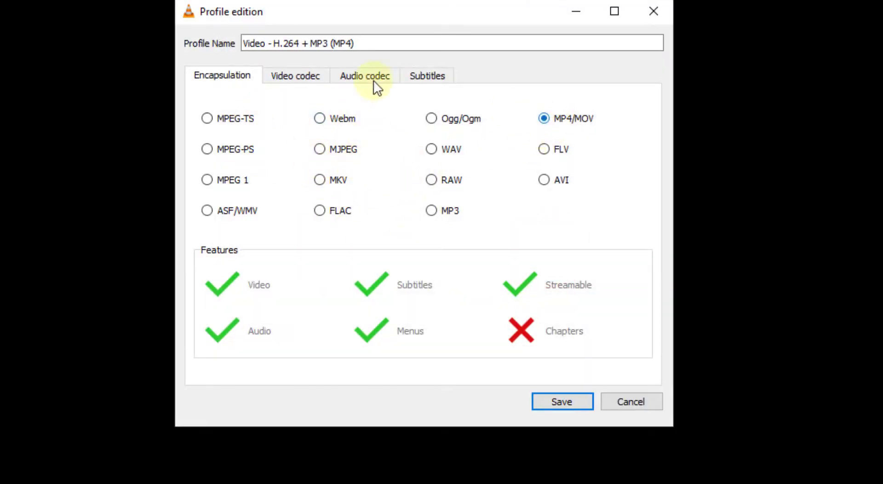
{"action": "left_click", "coordinate": [364, 75]}
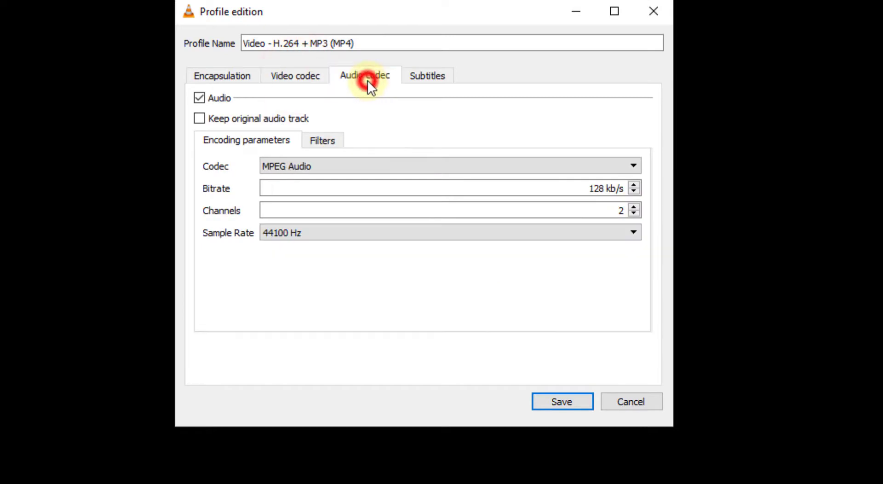
{"action": "left_click", "coordinate": [561, 401]}
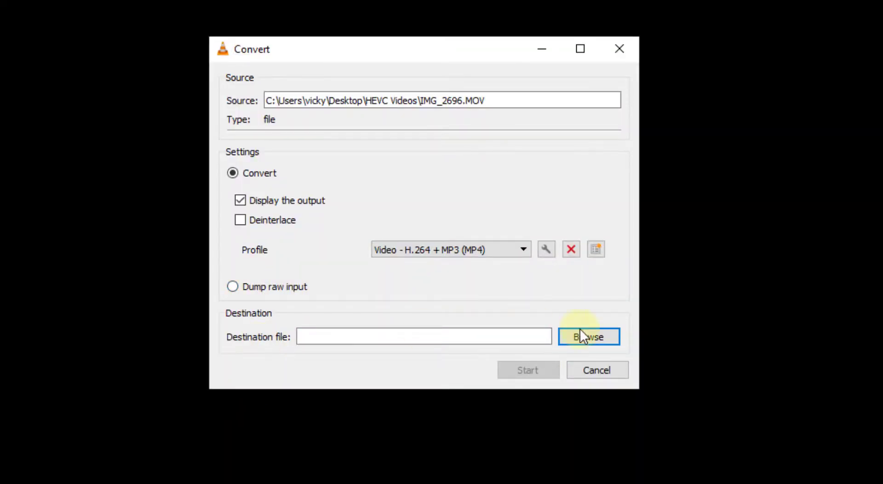
Step: Save as 'converted hevc video' in HEVC Videos and start the conversion
{"action": "left_click", "coordinate": [589, 336]}
{"action": "type", "text": "converted hevc"}
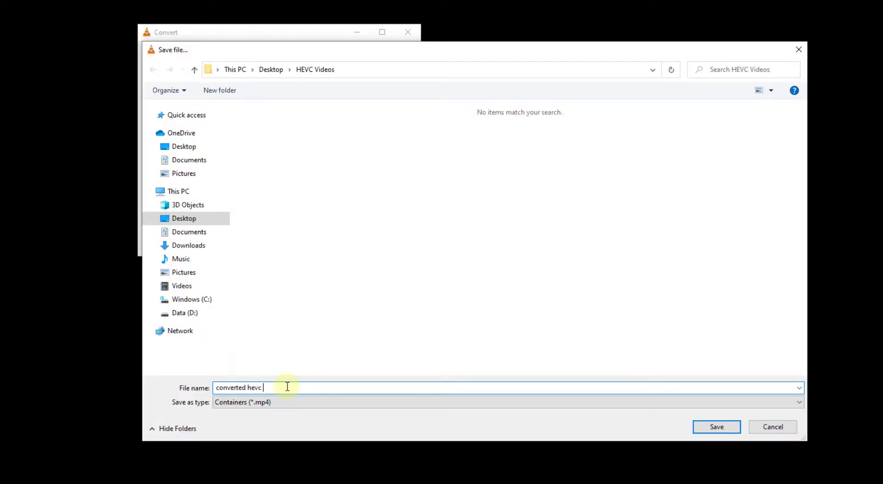
{"action": "type", "text": "video"}
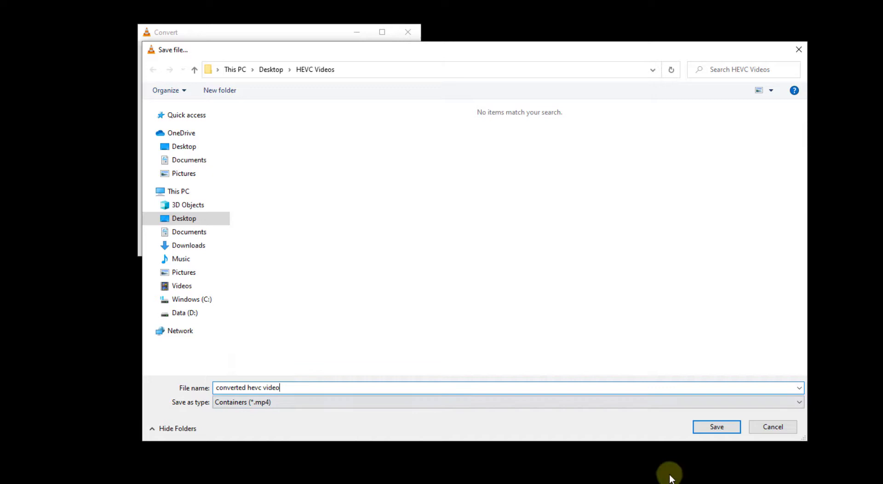
{"action": "left_click", "coordinate": [715, 426]}
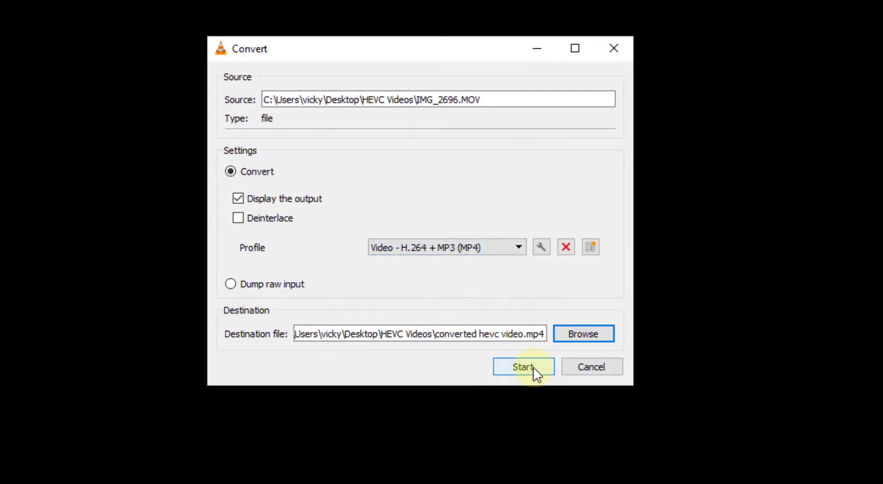
{"action": "left_click", "coordinate": [522, 366]}
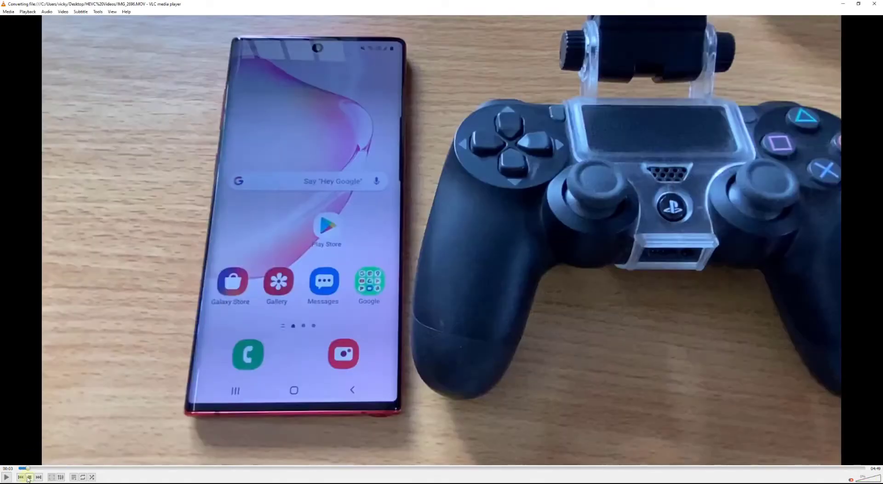
{"action": "left_click", "coordinate": [28, 477]}
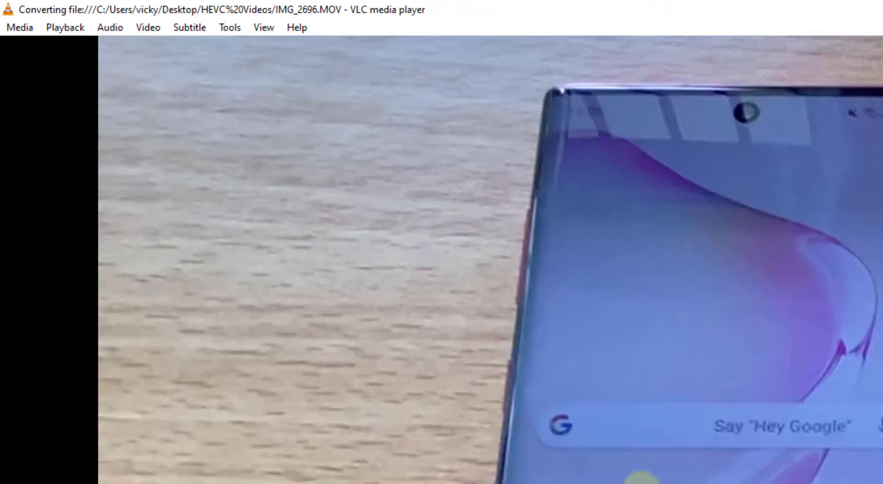
{"action": "left_click", "coordinate": [19, 28]}
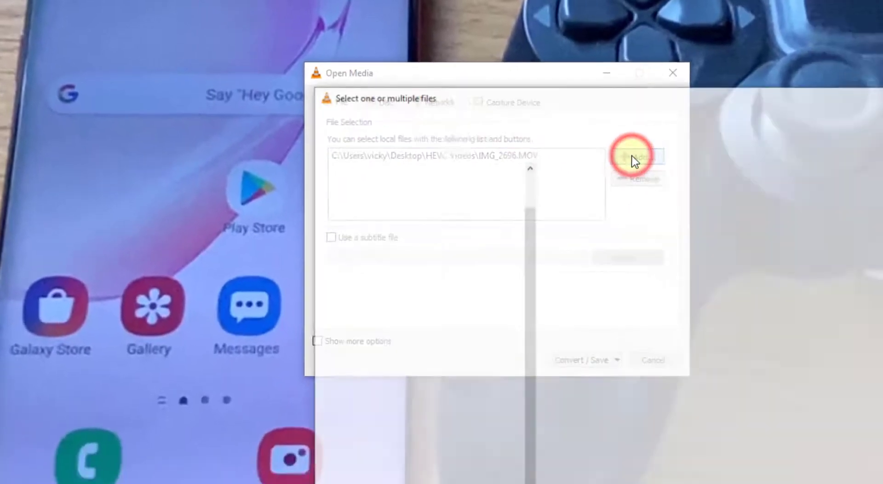
{"action": "left_click", "coordinate": [636, 156]}
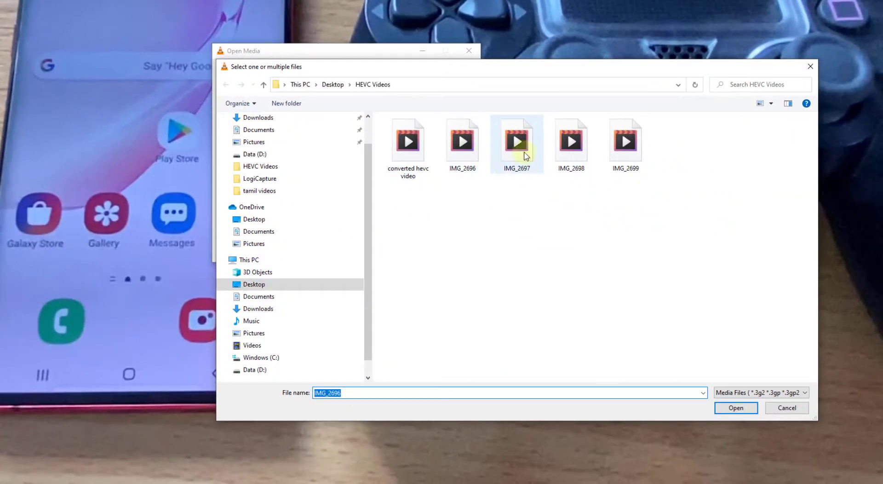
{"action": "left_click", "coordinate": [735, 407]}
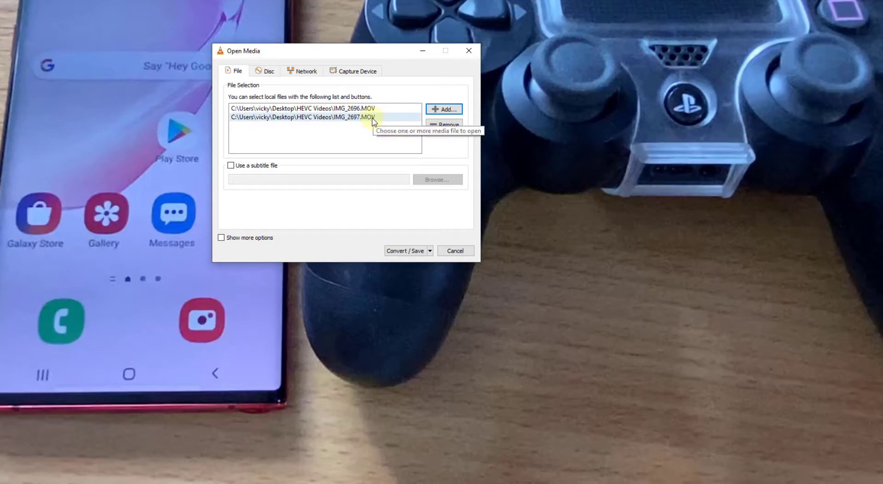
{"action": "left_click", "coordinate": [338, 117]}
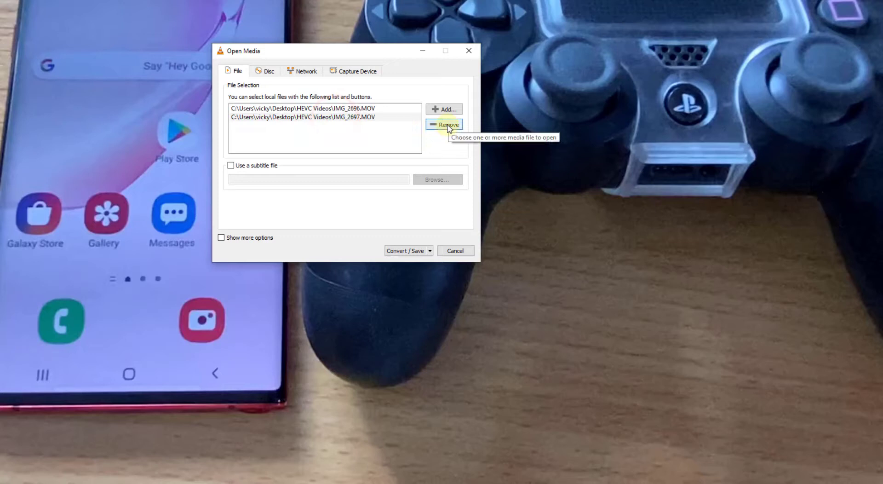
{"action": "left_click", "coordinate": [445, 124]}
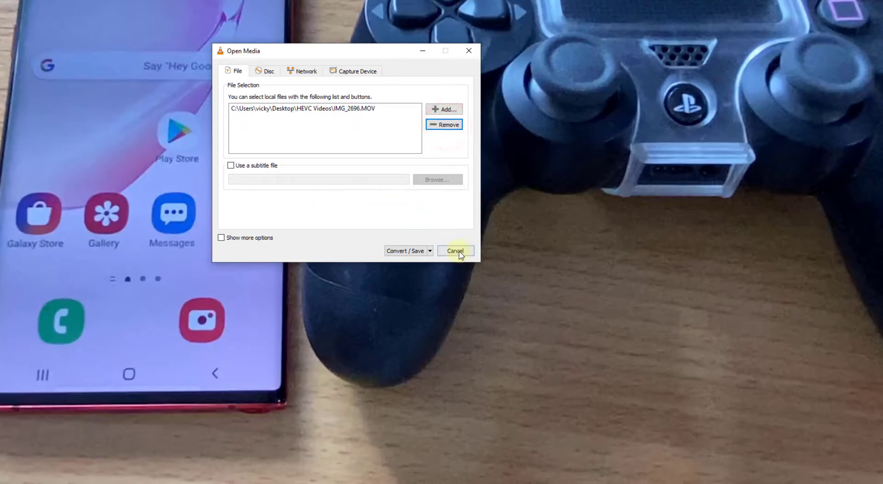
{"action": "left_click", "coordinate": [454, 251]}
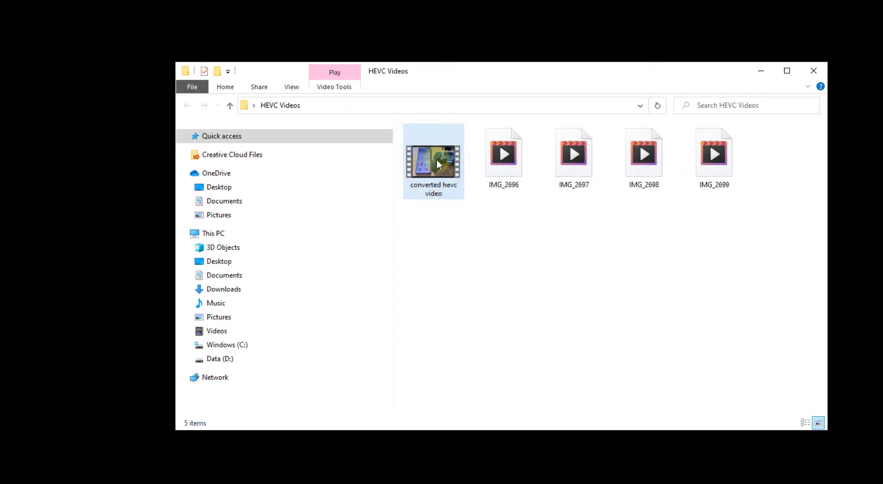
{"action": "mouse_move", "coordinate": [439, 166]}
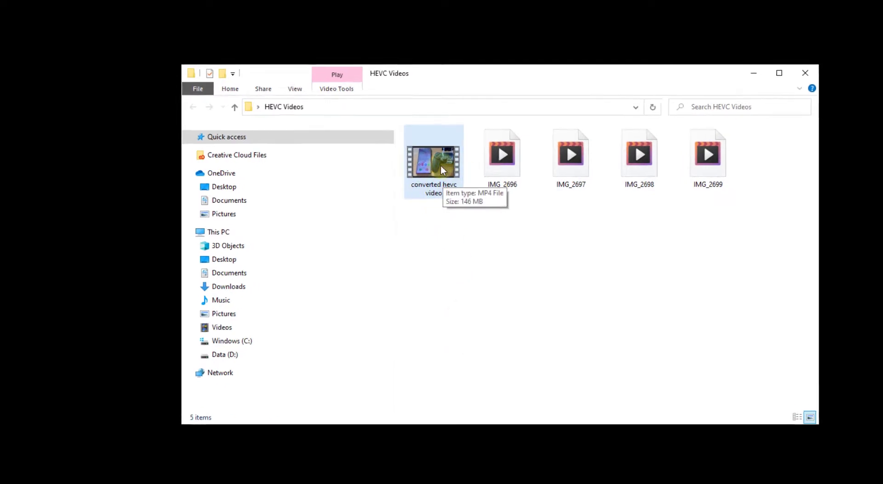